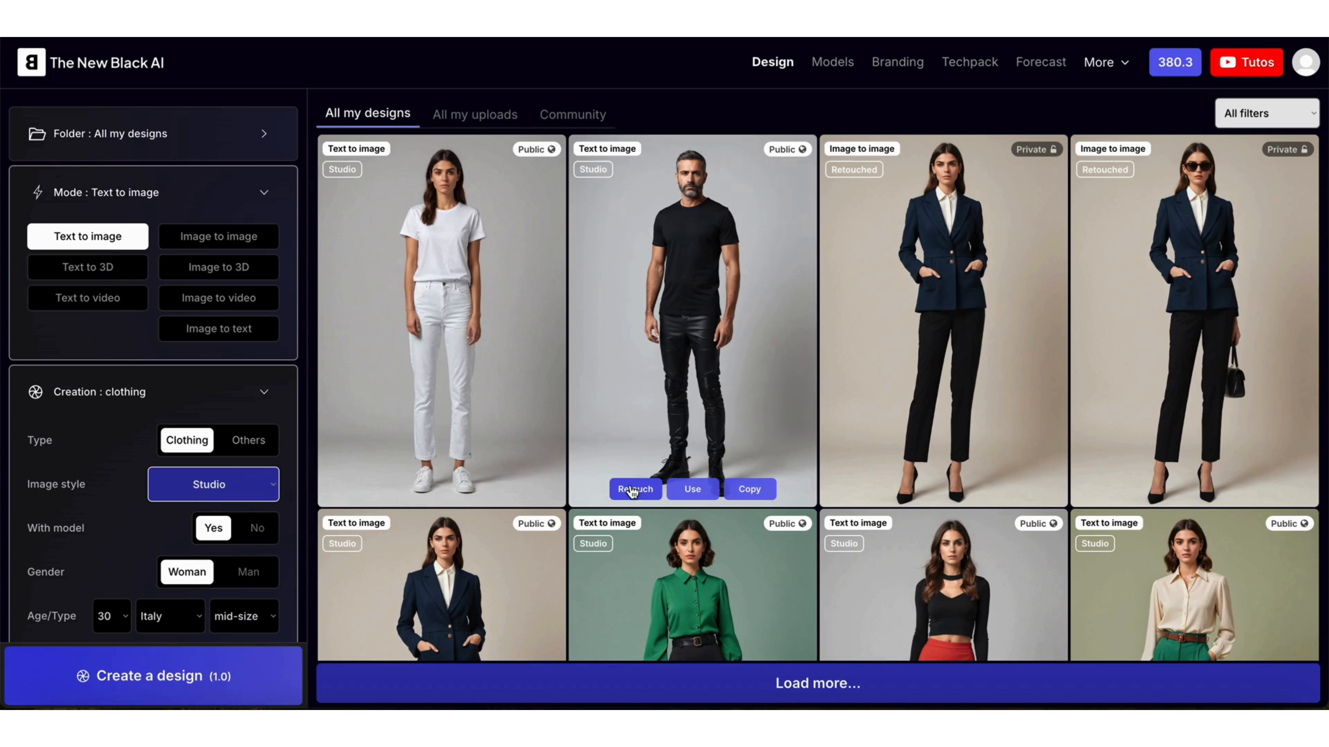
# Start retouching the man's black t-shirt design so the add-a-logo options appear
pyautogui.click(635, 489)
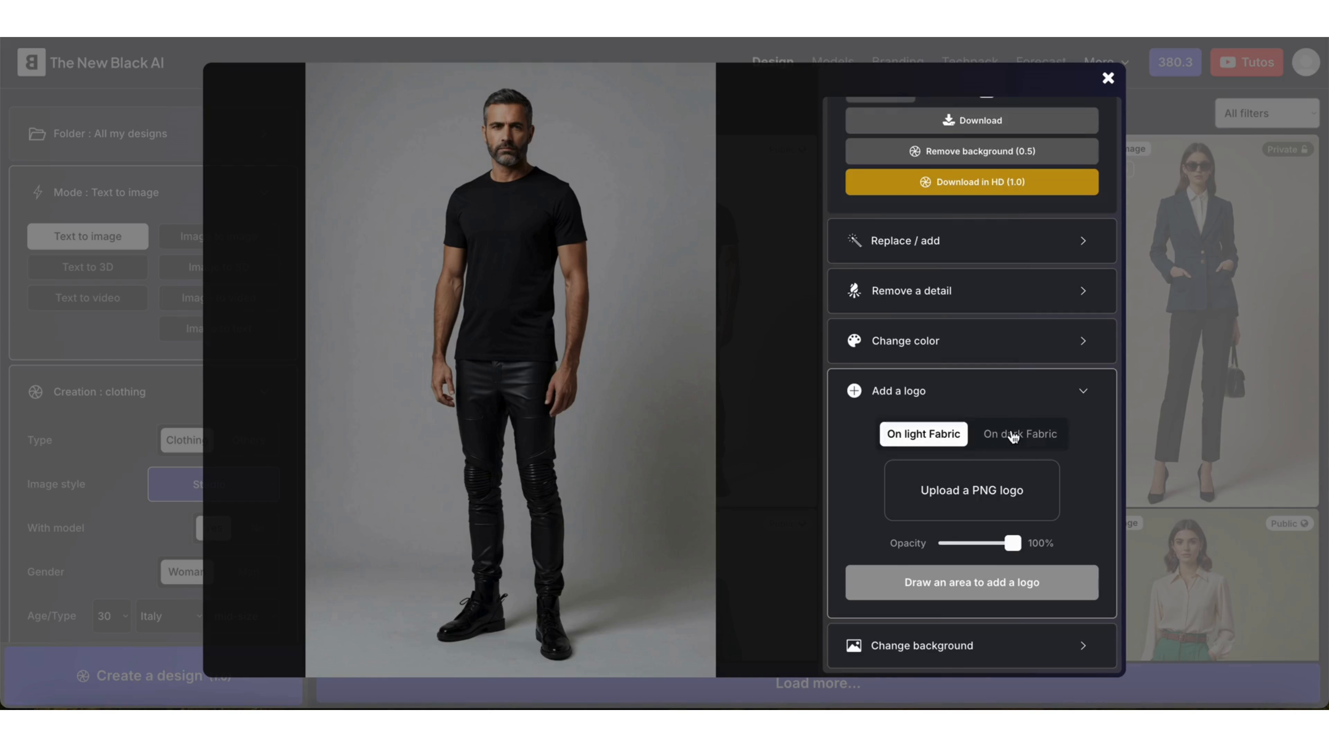
# Upload the gold LV PNG from the Desktop as a logo for dark fabric
pyautogui.click(971, 491)
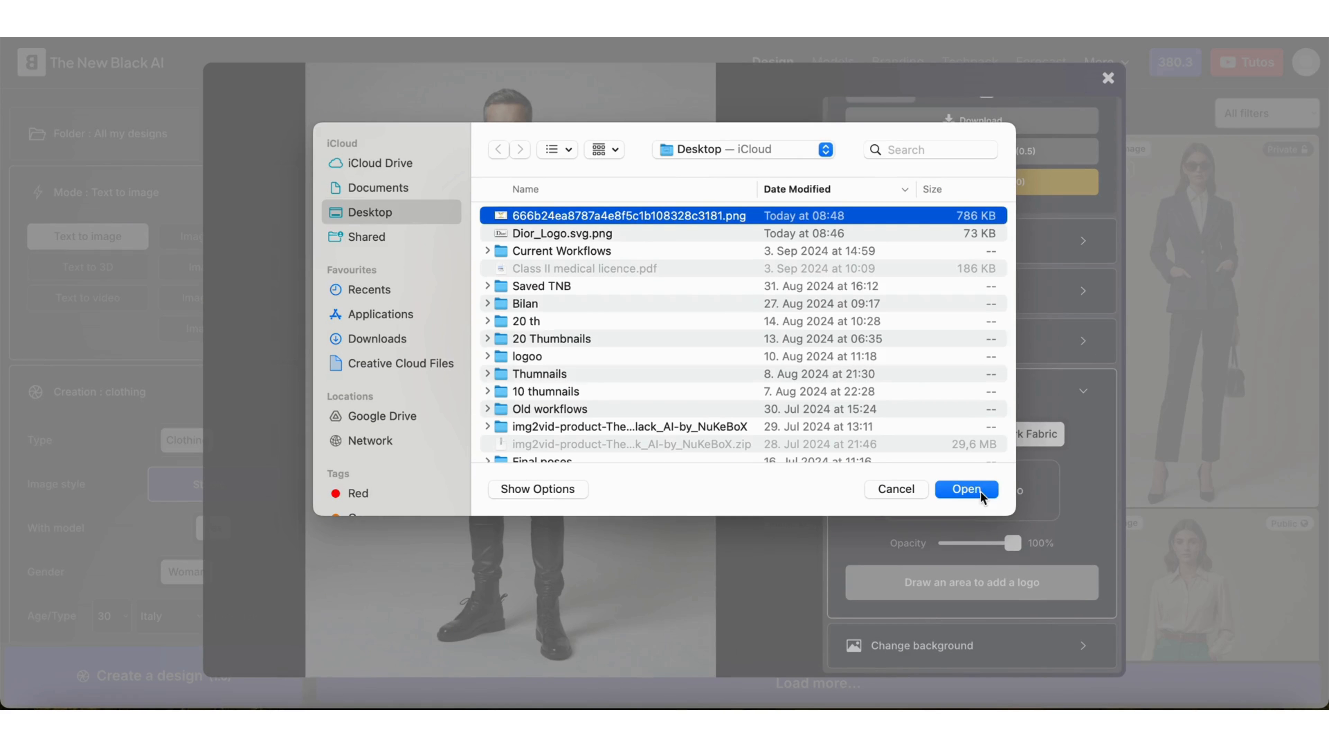
pyautogui.click(967, 490)
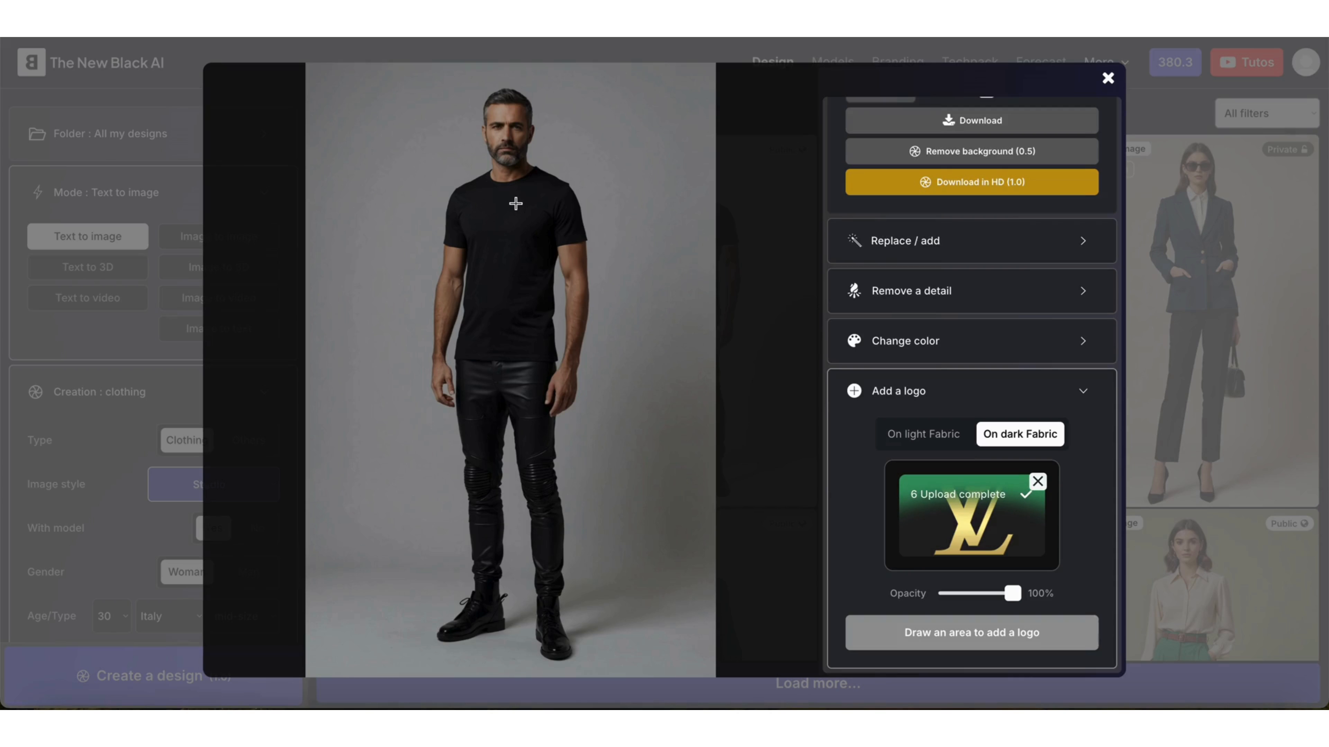
# Place the gold LV logo on the marked chest area and download the finished t-shirt image
pyautogui.moveTo(509, 204); pyautogui.dragTo(546, 237)
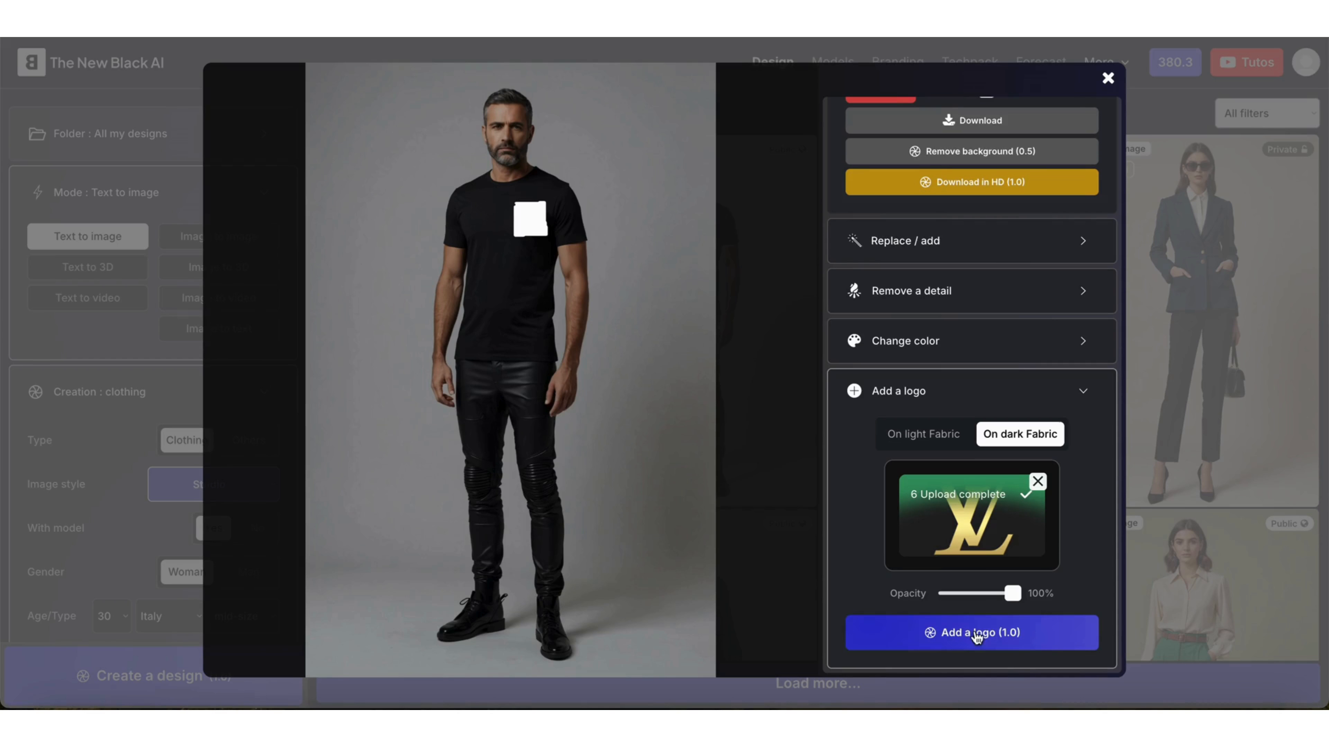
pyautogui.click(973, 633)
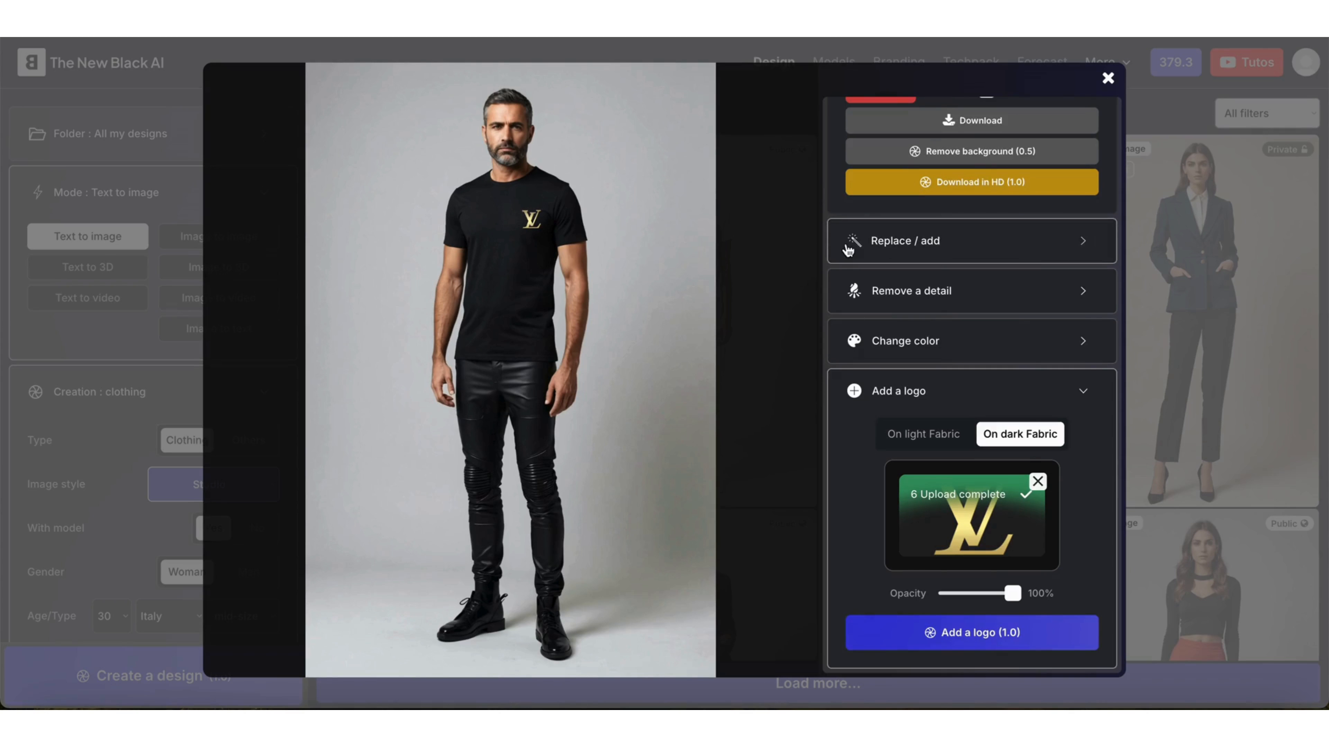
pyautogui.click(972, 120)
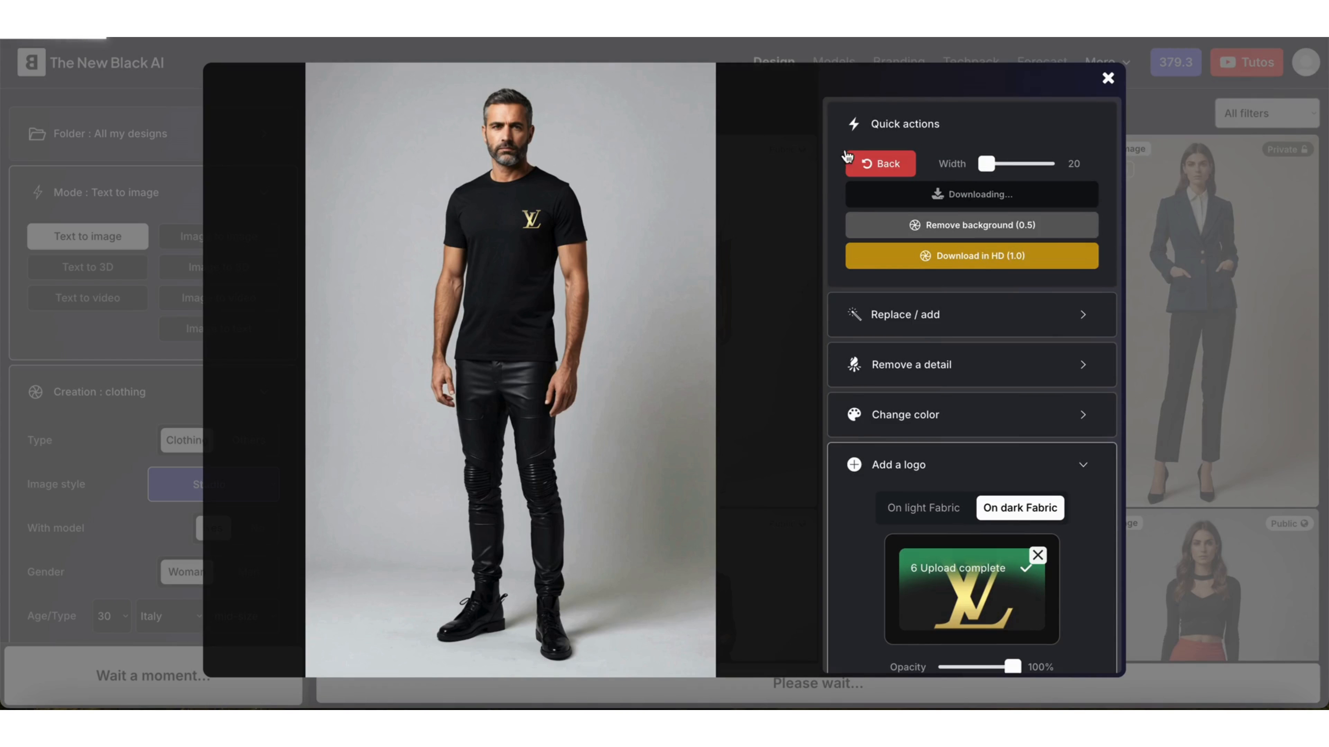